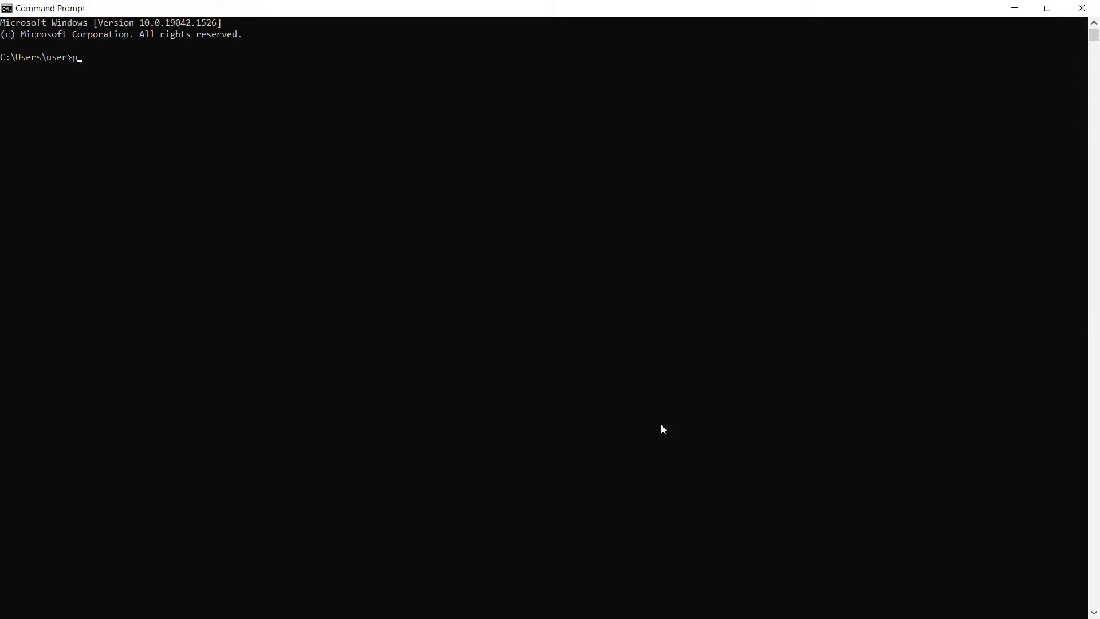
- Run 'python -m pip install requests' in Command Prompt to install the requests package
type("ython")
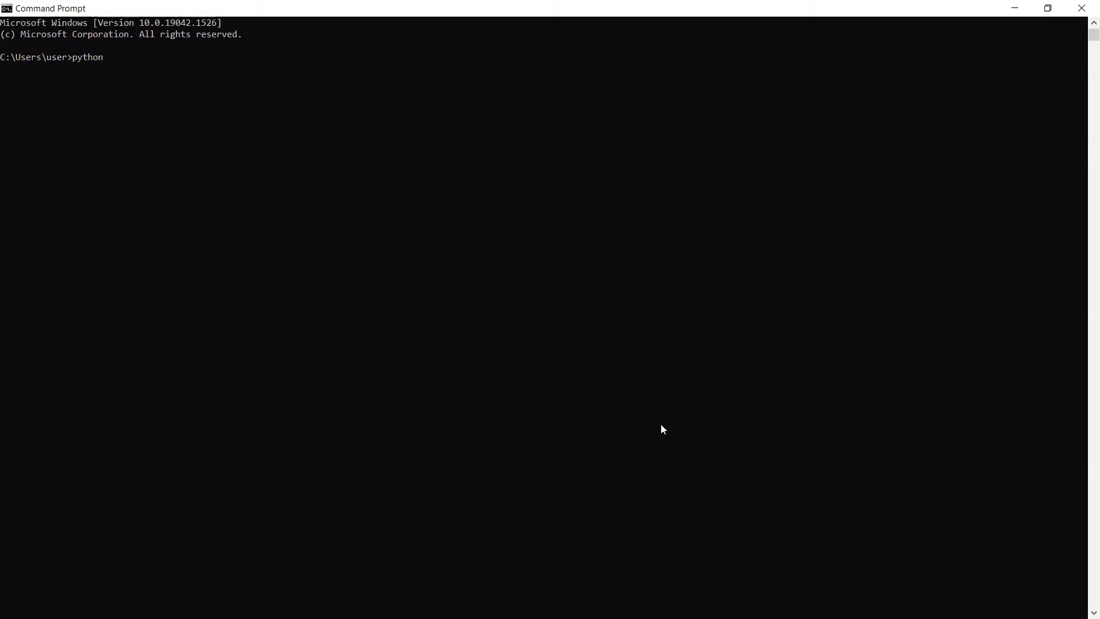
type("-m pip ins")
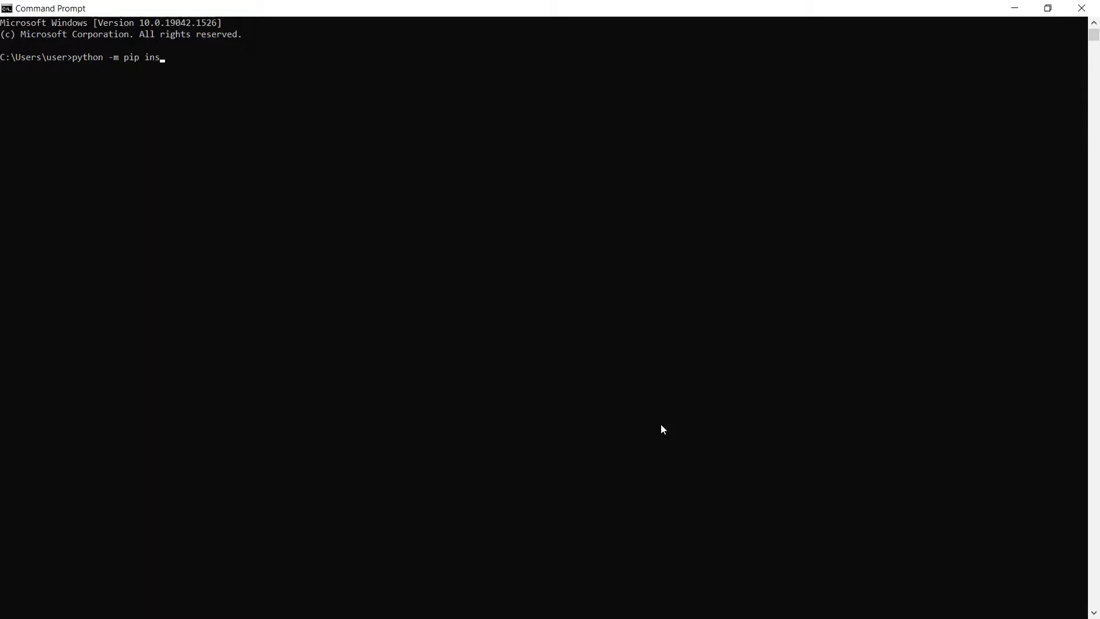
type("tall")
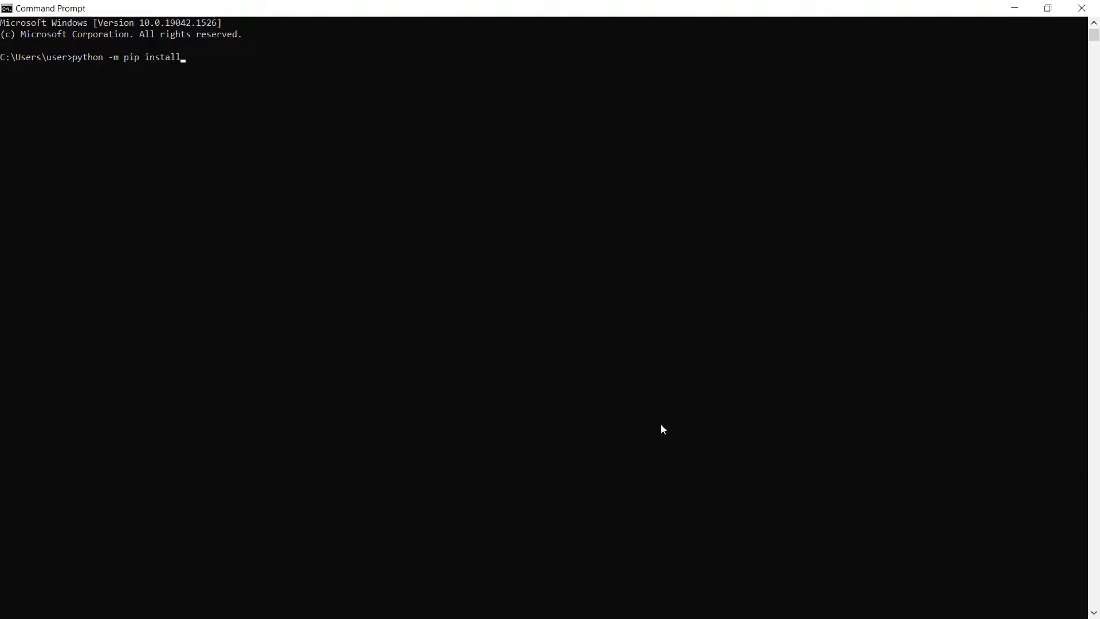
type("requests")
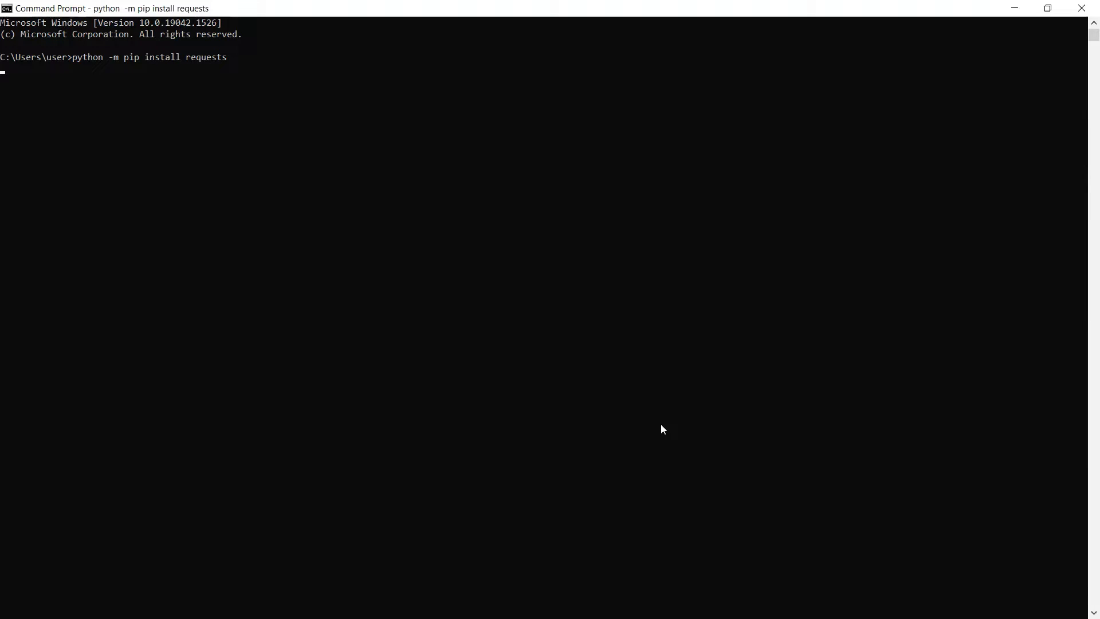
key("Return")
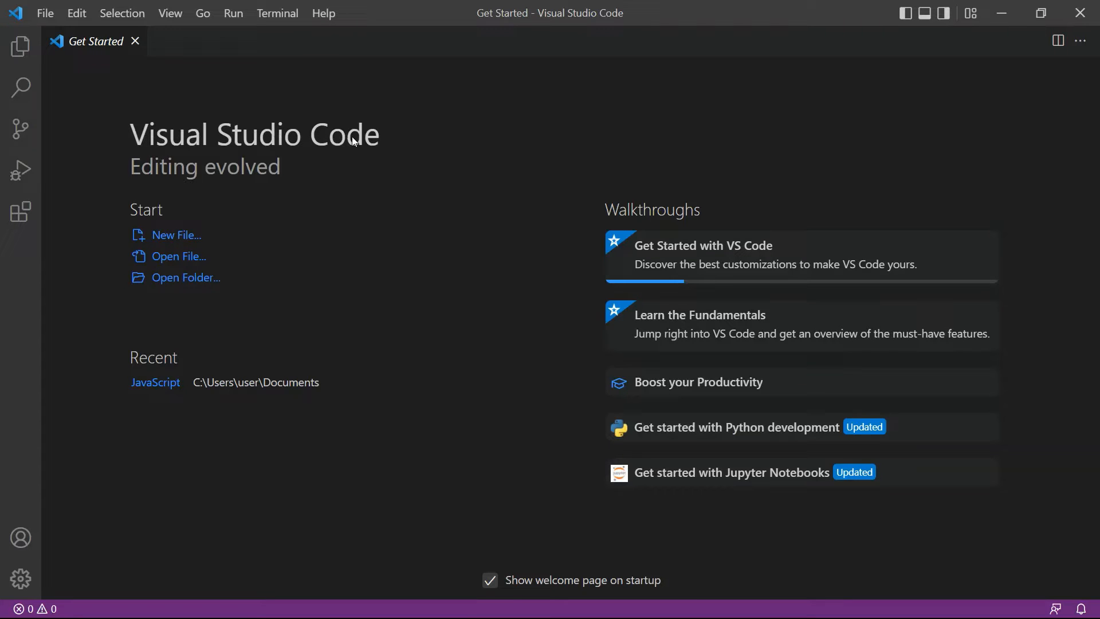
mouse_move(248, 165)
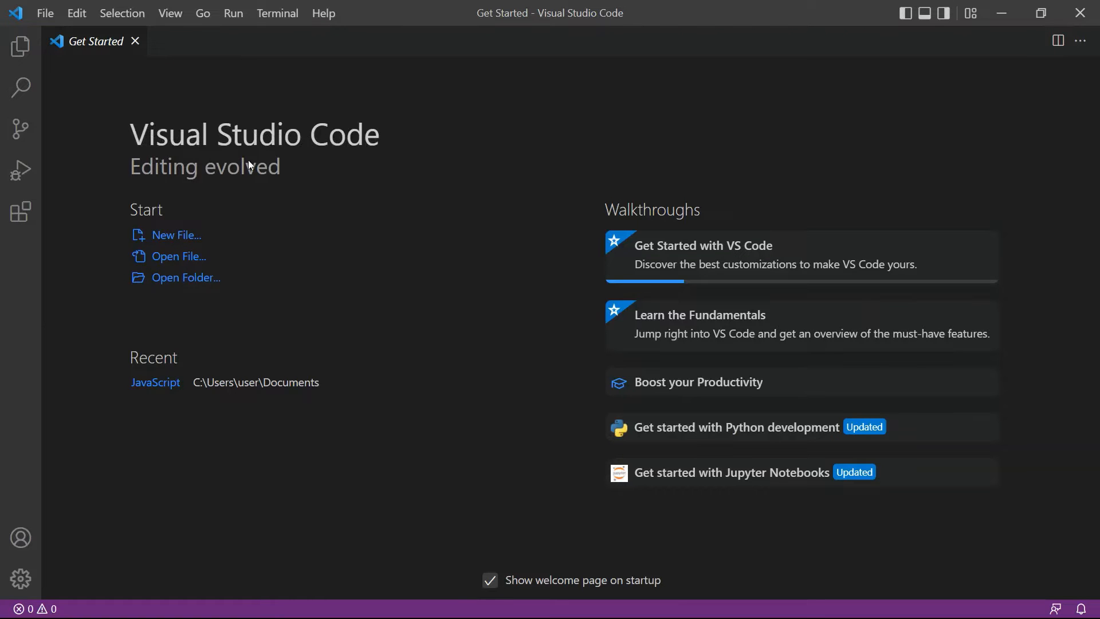
mouse_move(270, 170)
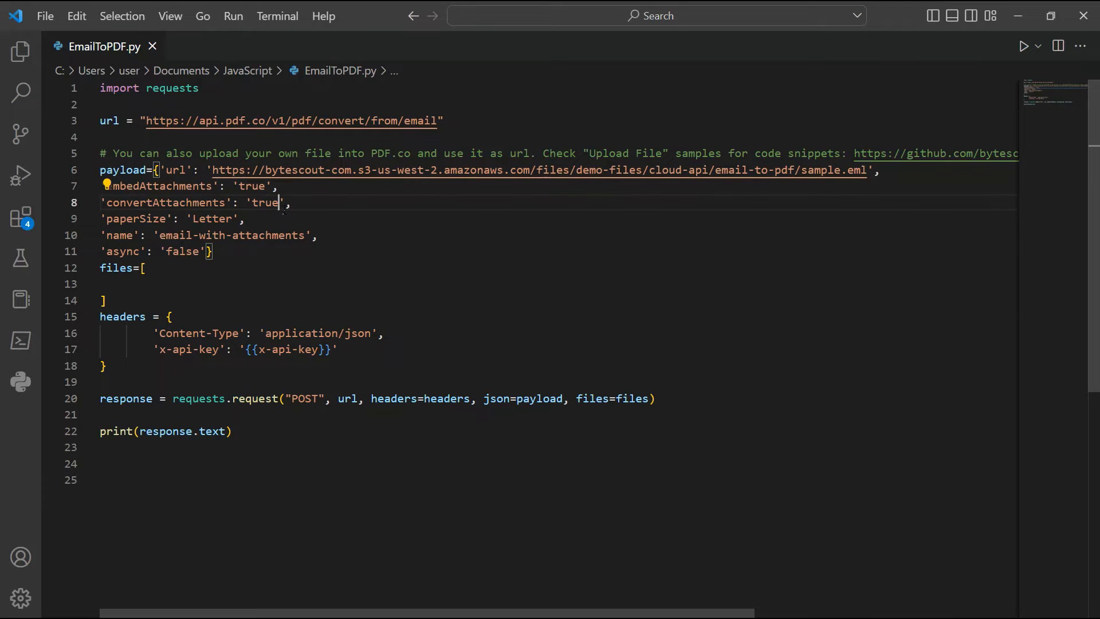
- Review EmailToPDF.py's payload and select the x-api-key placeholder in the headers for replacement
double_click(265, 203)
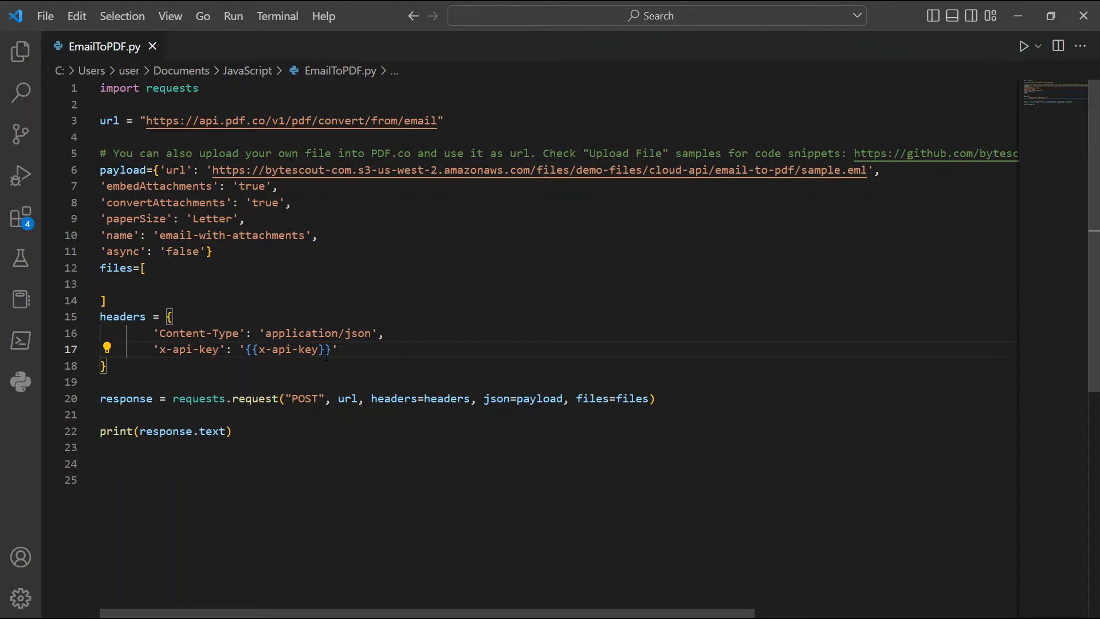
double_click(288, 350)
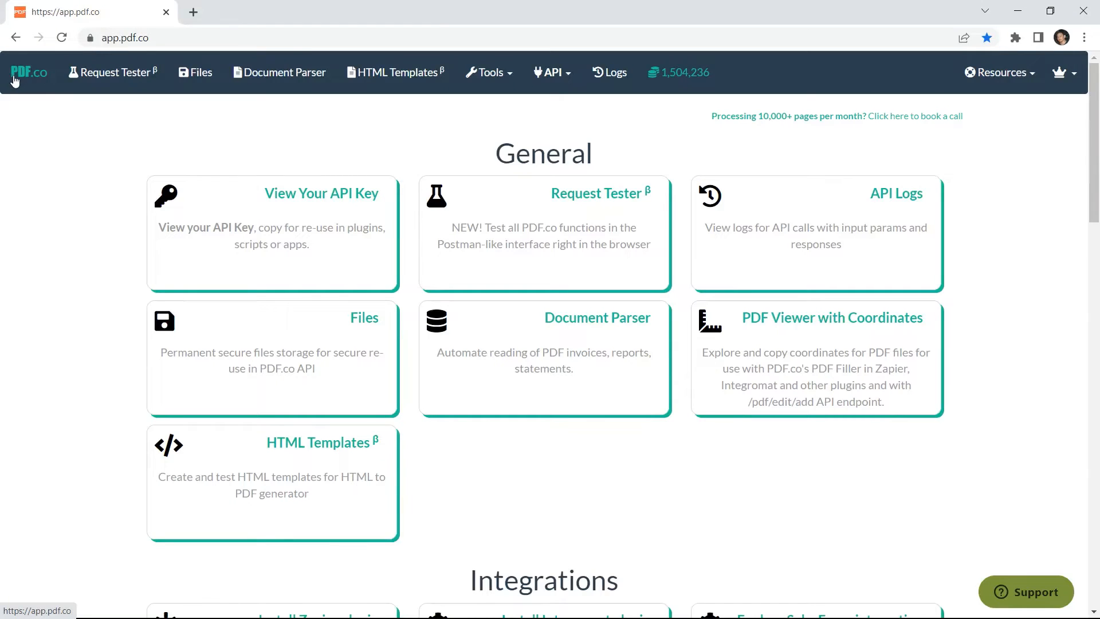
mouse_move(320, 197)
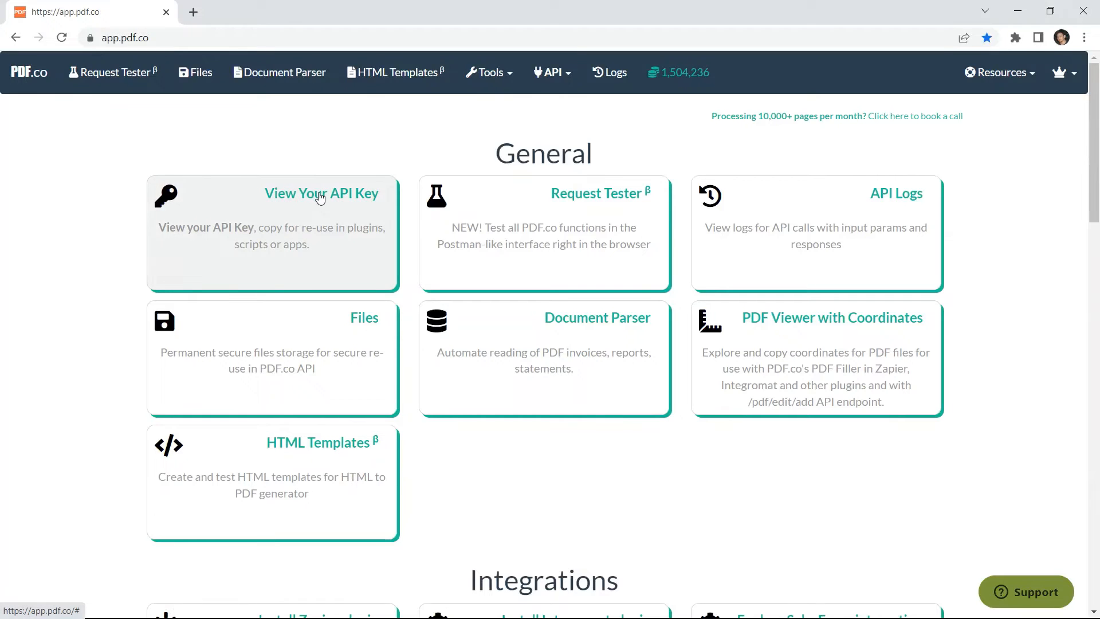
- Reveal the account API key from the PDF.co dashboard's View Your API Key card
left_click(321, 194)
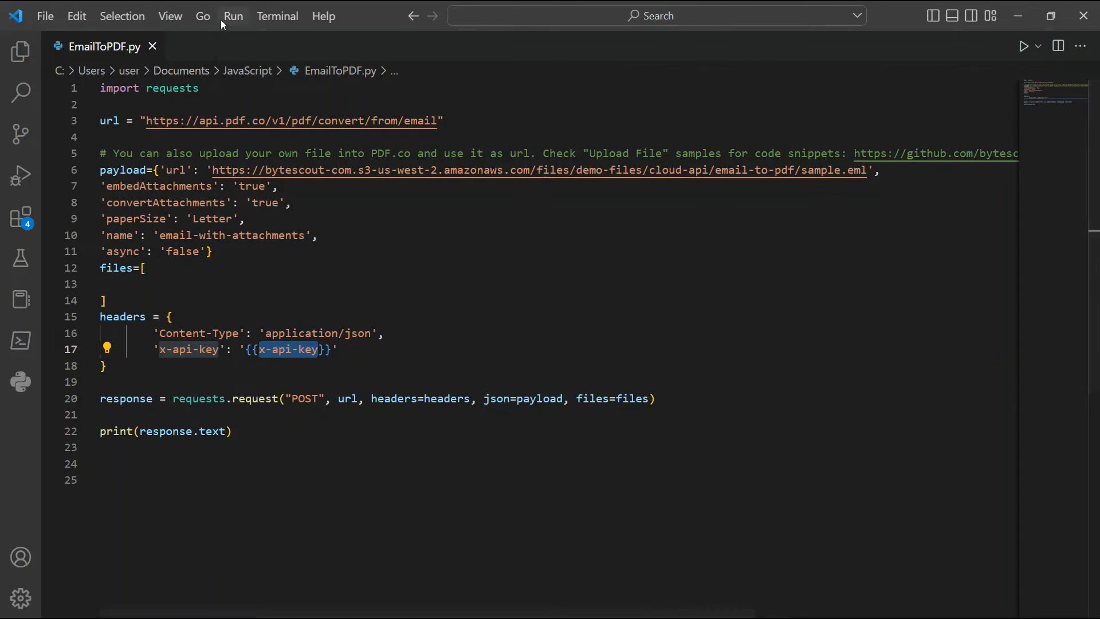
- Run EmailToPDF.py without debugging from the Run menu
left_click(233, 15)
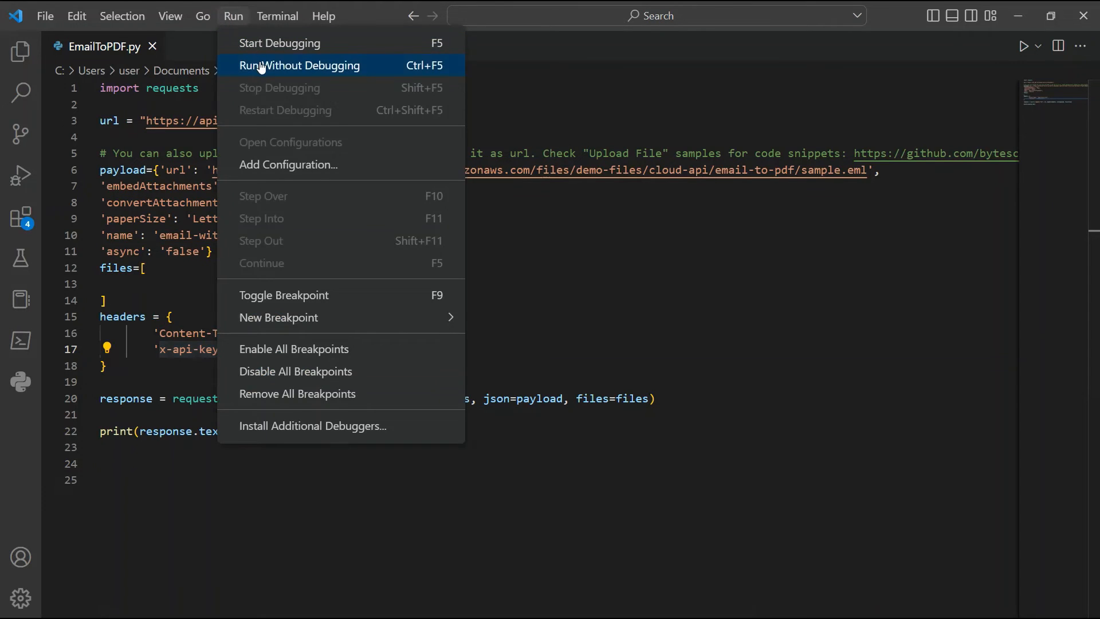
left_click(299, 65)
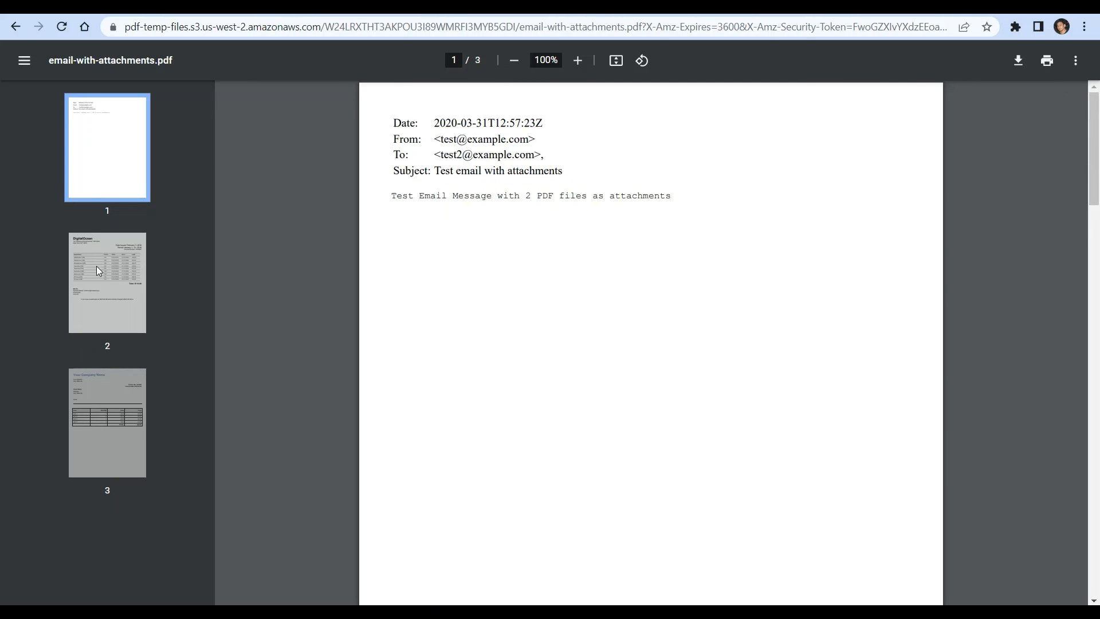
- Jump to page 2 of email-with-attachments.pdf to view the first attachment
left_click(107, 281)
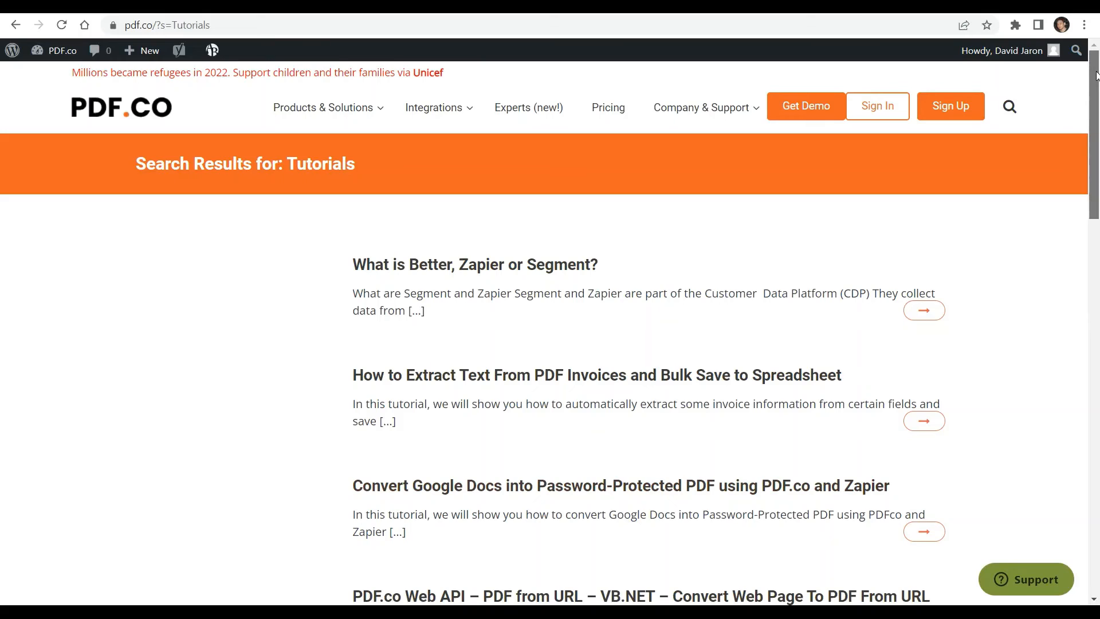
- Scroll down the PDF.co Tutorials search results list
scroll("down", 3)
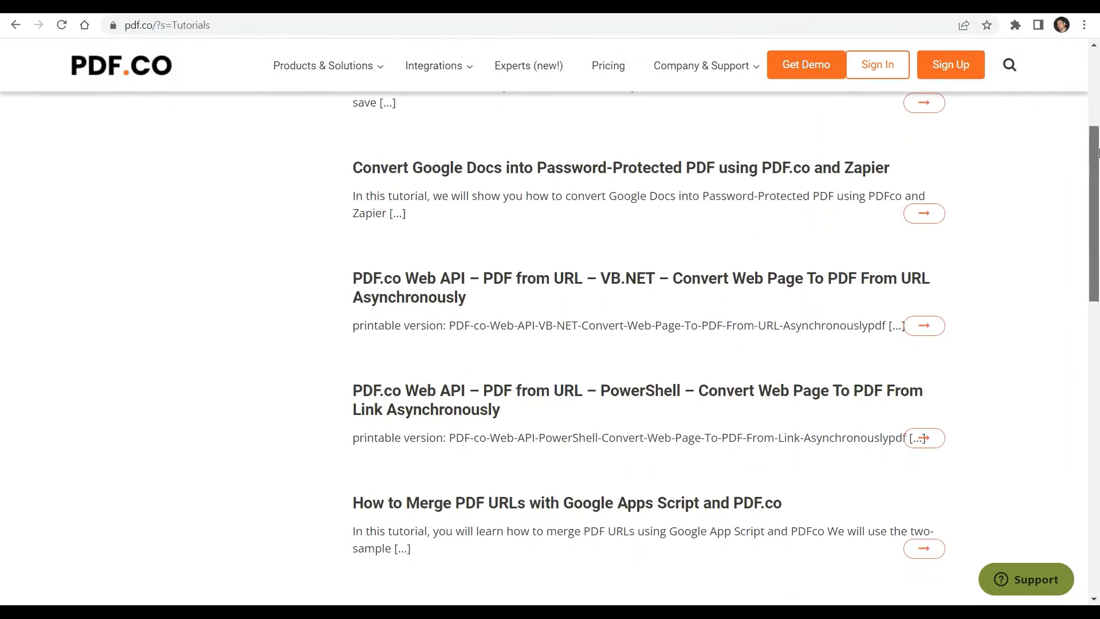
scroll("down", 3)
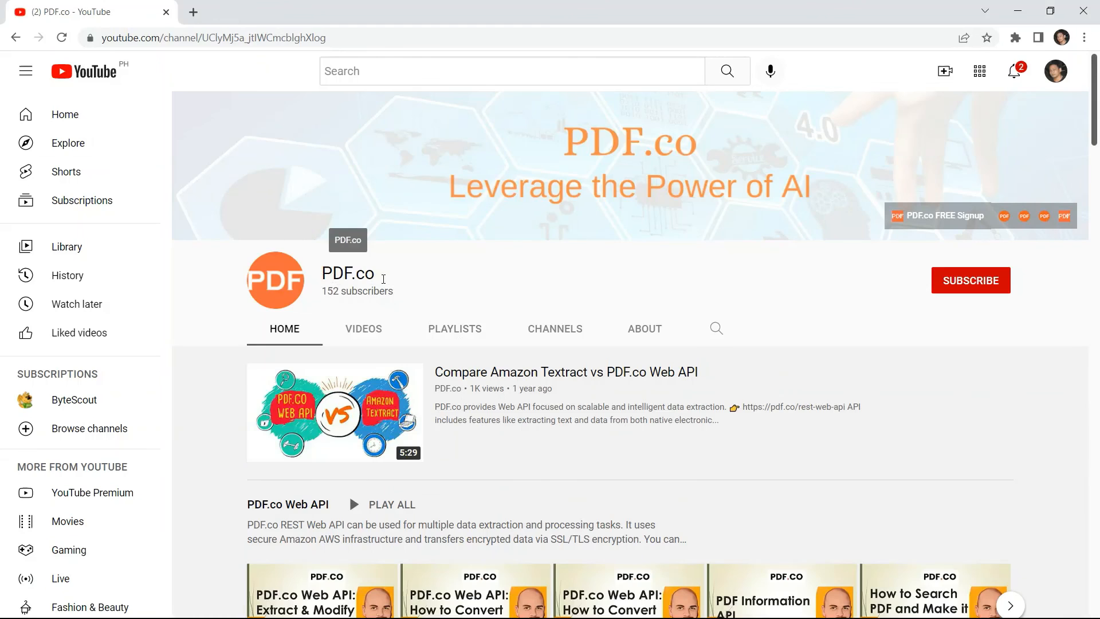
- Subscribe to the PDF.co YouTube channel with All notifications turned on
left_click(970, 279)
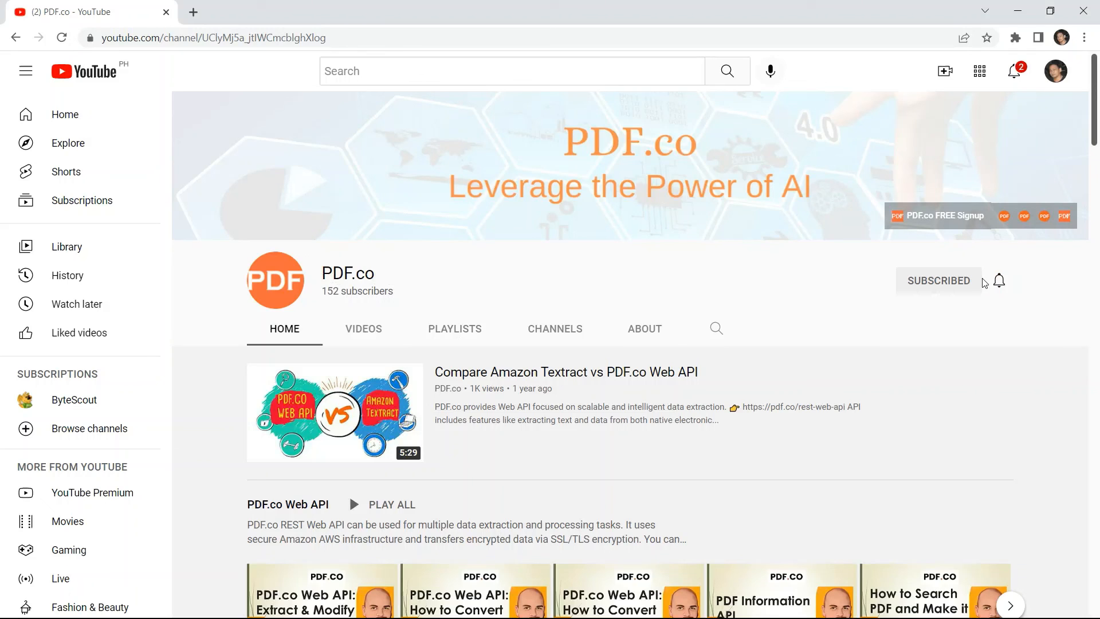
left_click(999, 281)
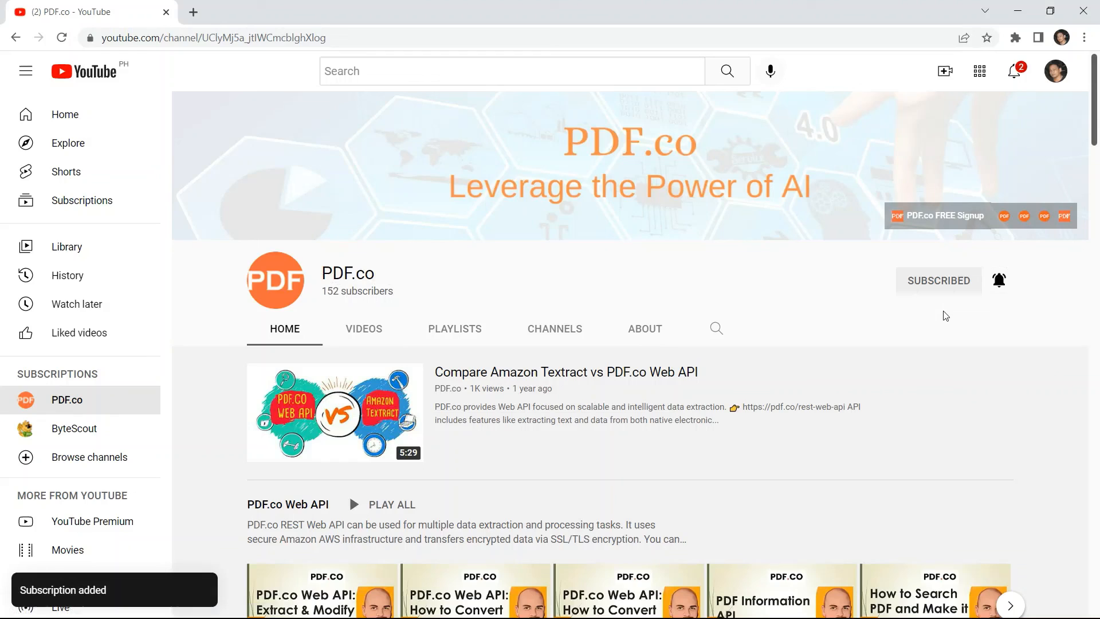
left_click(998, 280)
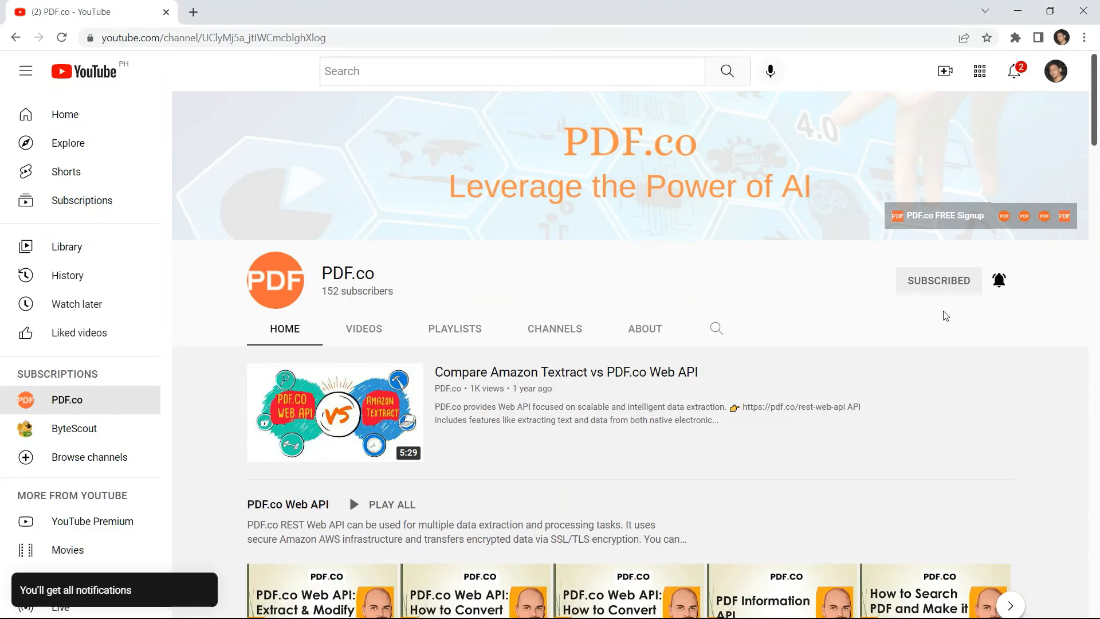